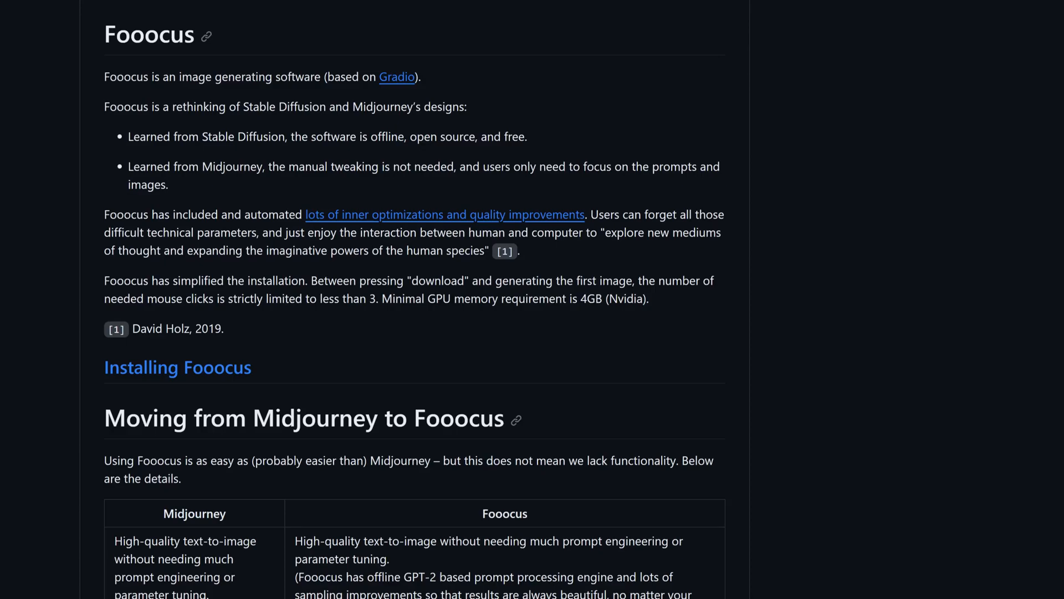
Step: Clone the Fooocus-Sagemaker-Studio-Lab repository into SageMaker Studio Lab
scroll(down, 3)
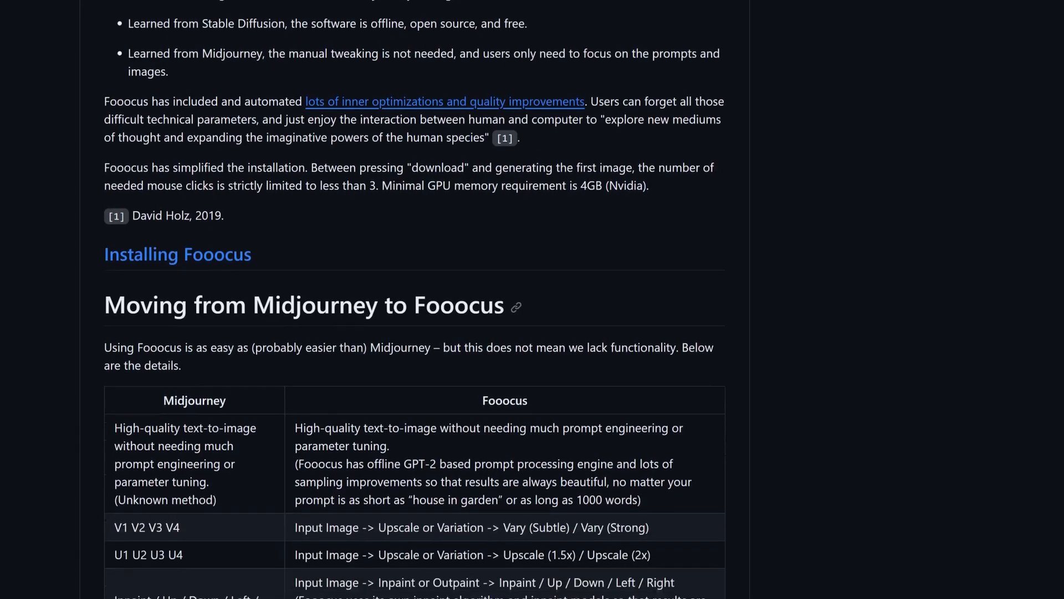
scroll(down, 3)
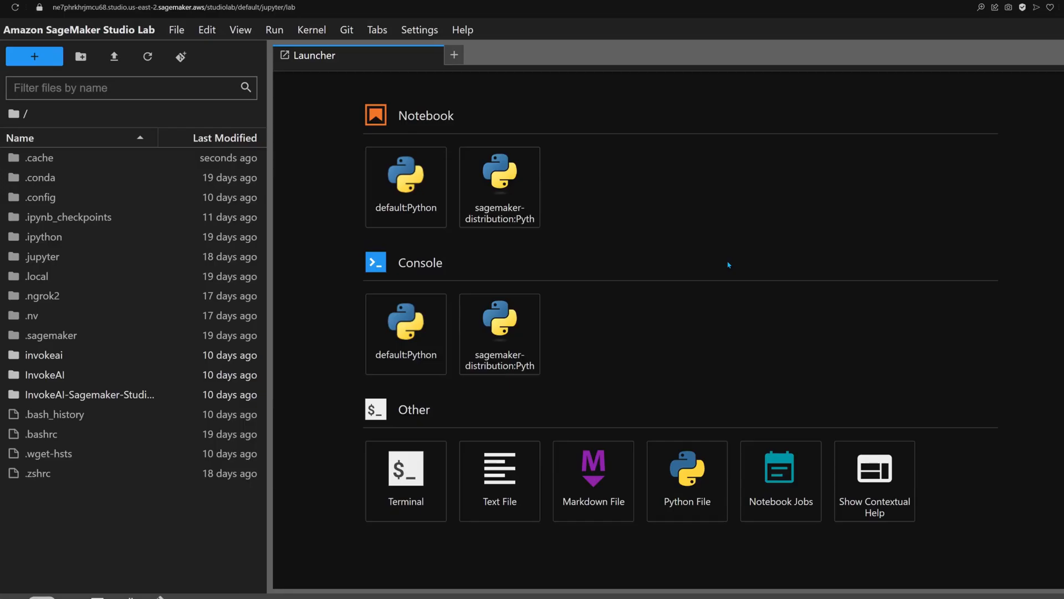
mouse_move(181, 56)
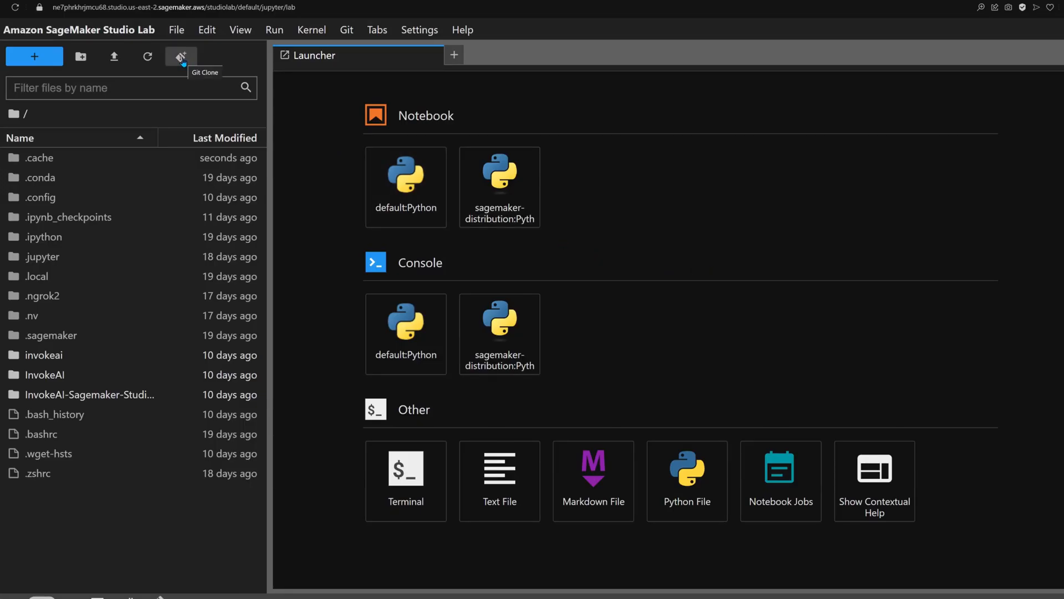
click(180, 56)
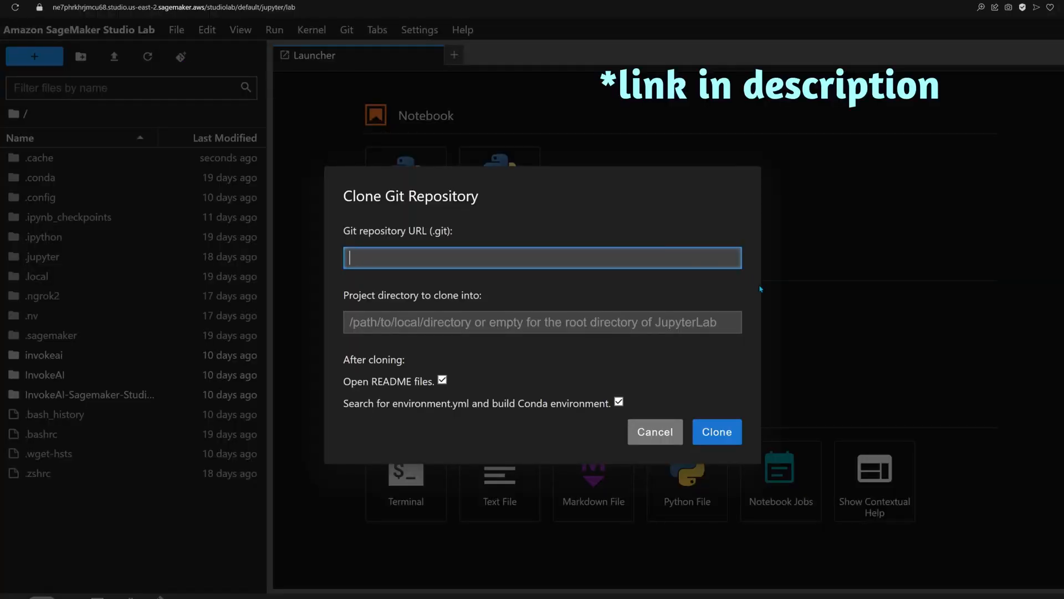
click(716, 431)
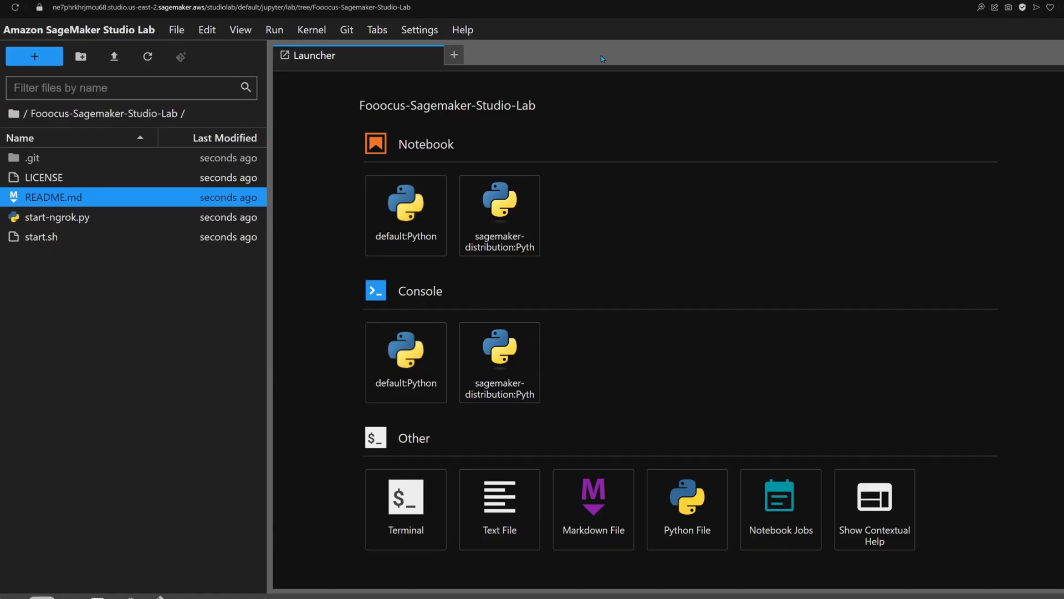
Step: Run the start script with sh start.sh in a new terminal
click(406, 496)
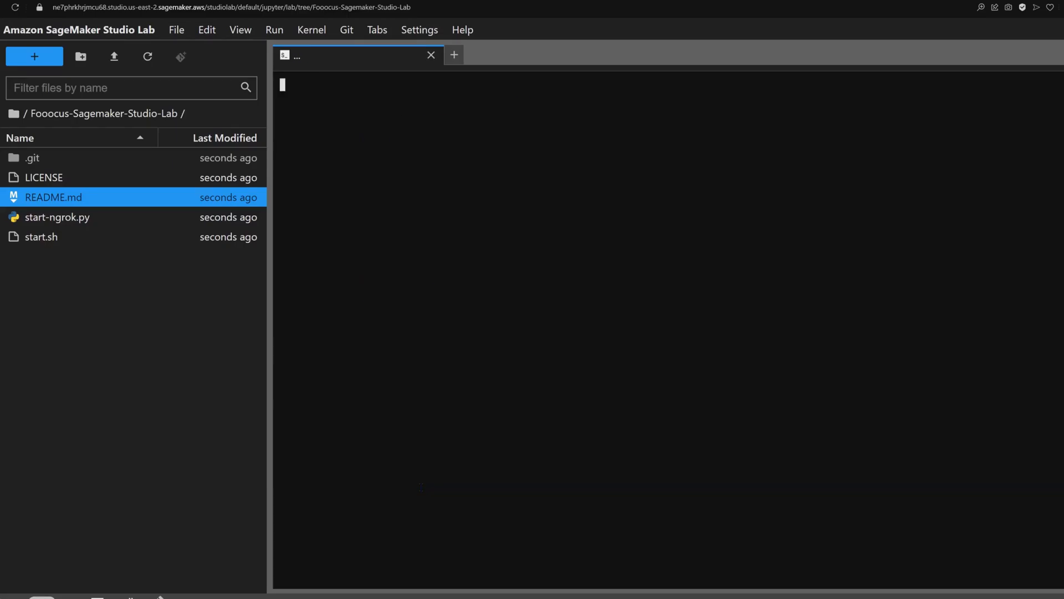
text(sh star)
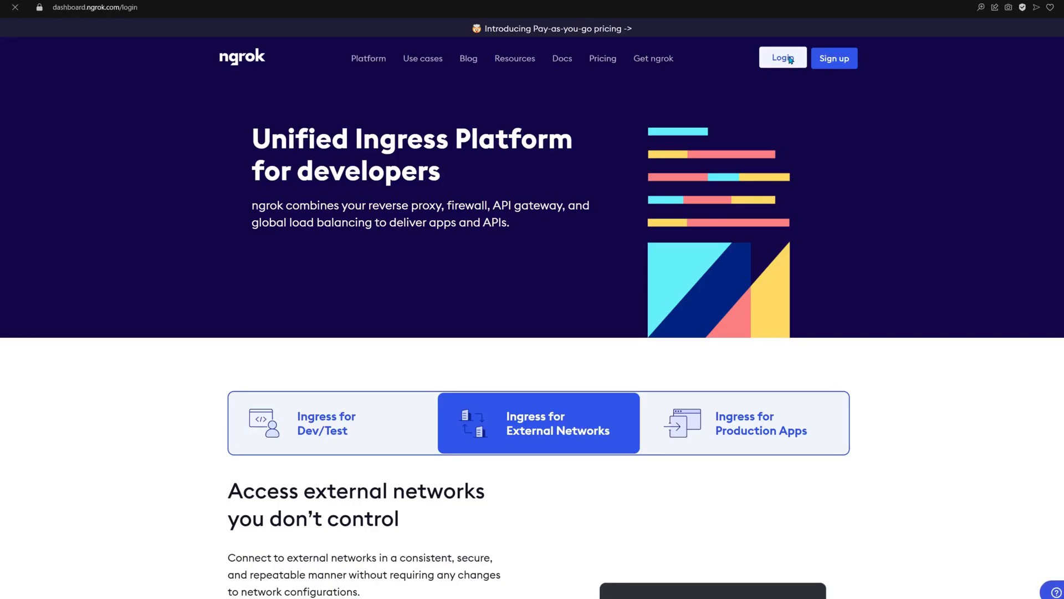
Step: Sign in to ngrok, copy the personal authtoken and the free static domain address
click(781, 58)
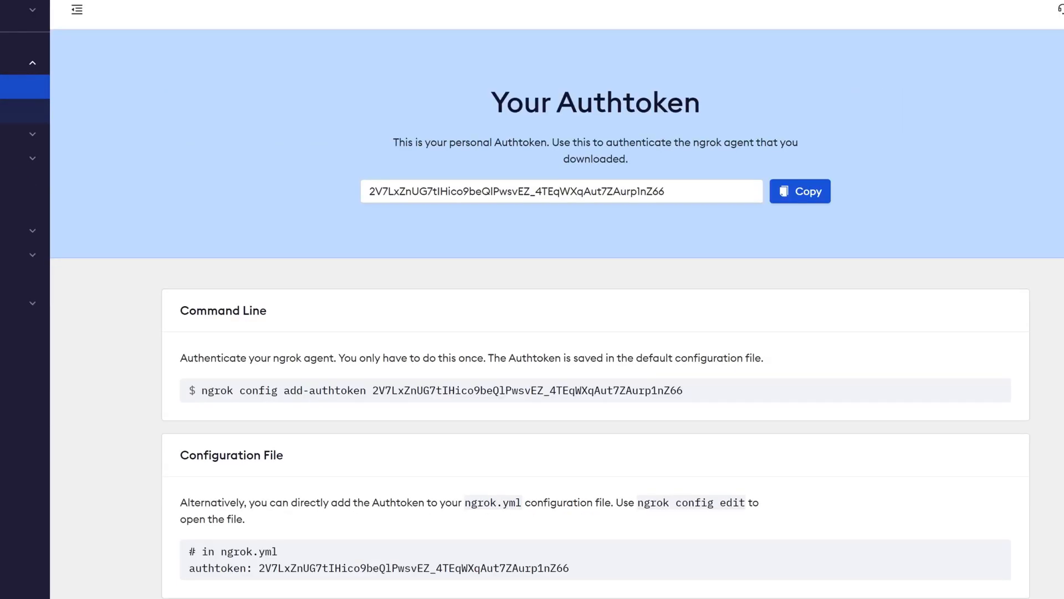
click(800, 191)
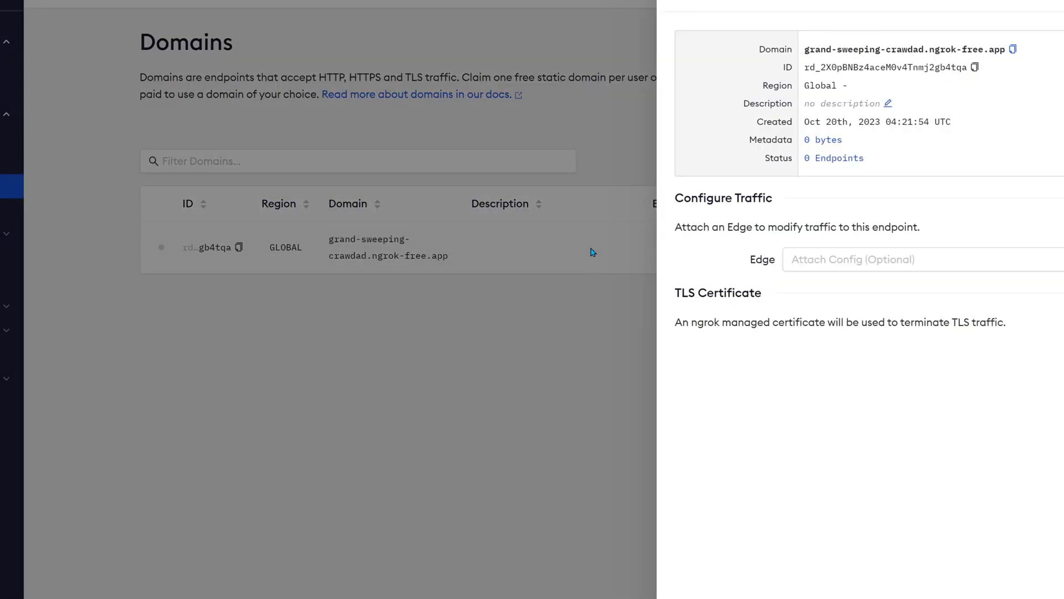
click(1014, 49)
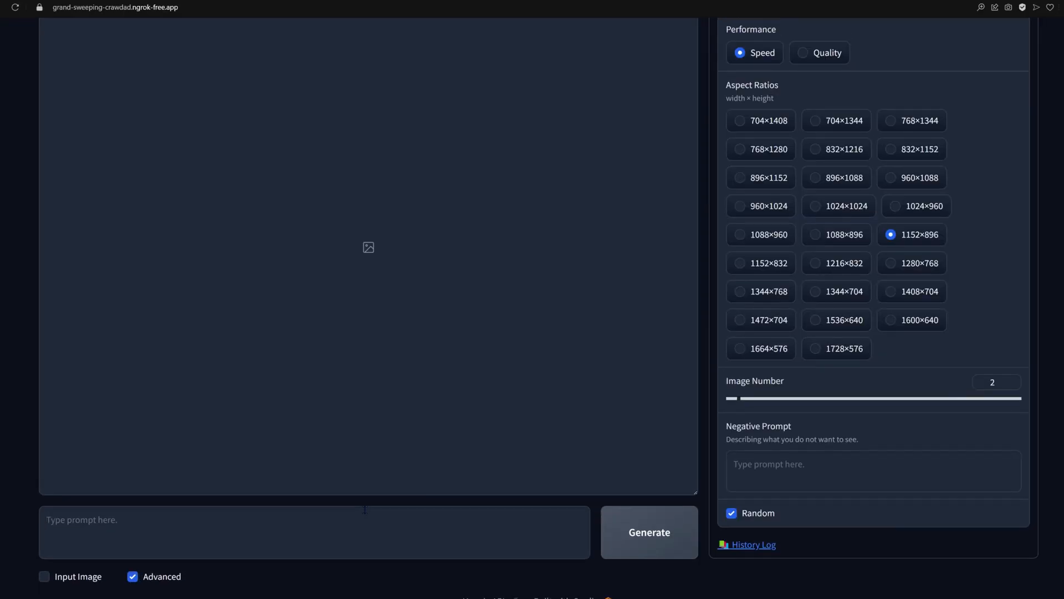
Step: Enter the prompt 'ice sorceress' in Fooocus
text(ice sorcere)
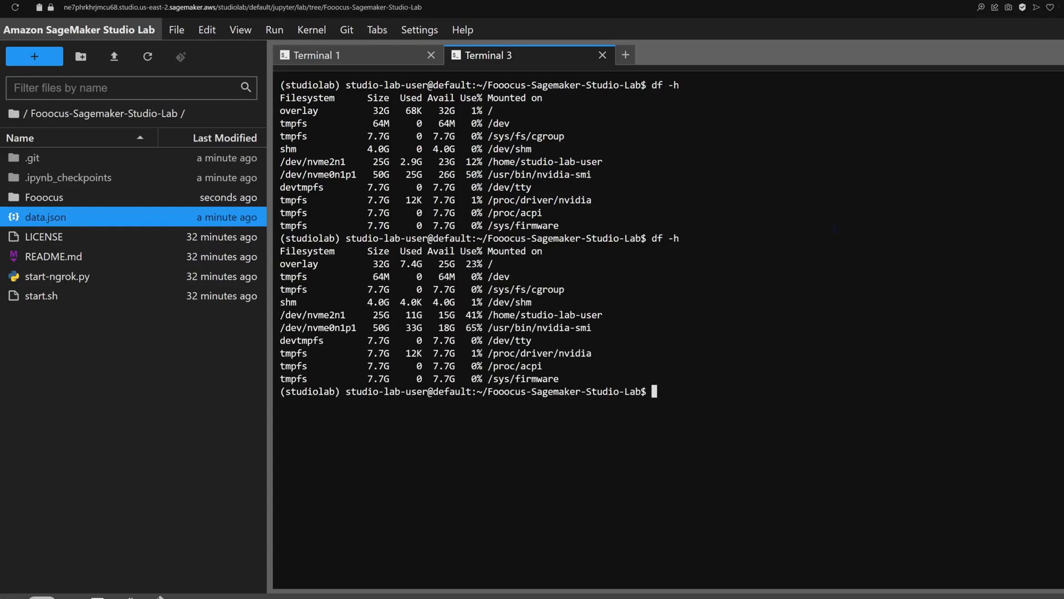
Step: Start a new terminal inside the Fooocus models folder
double_click(43, 198)
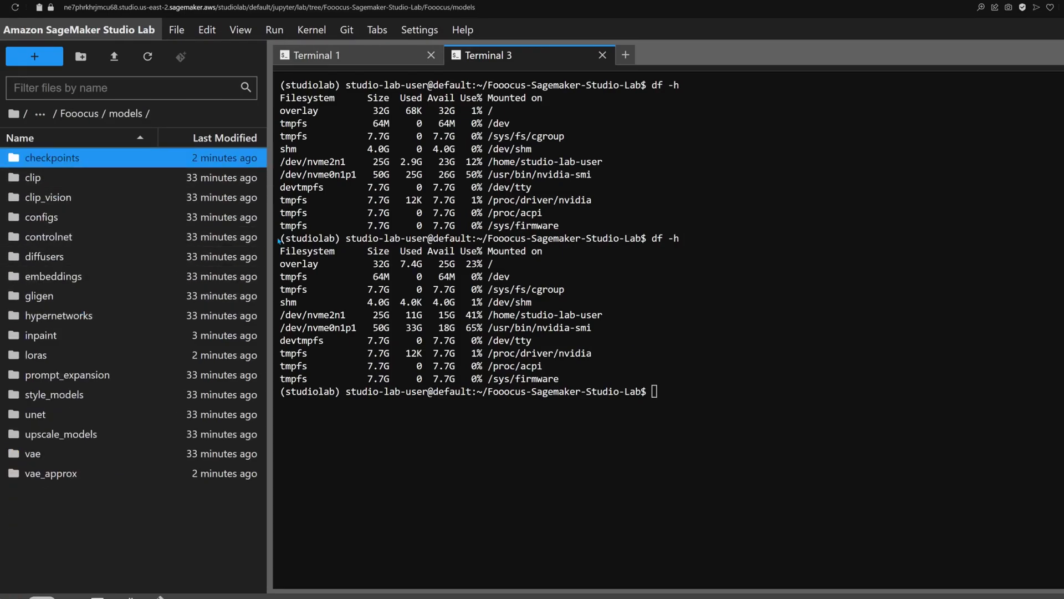
click(624, 55)
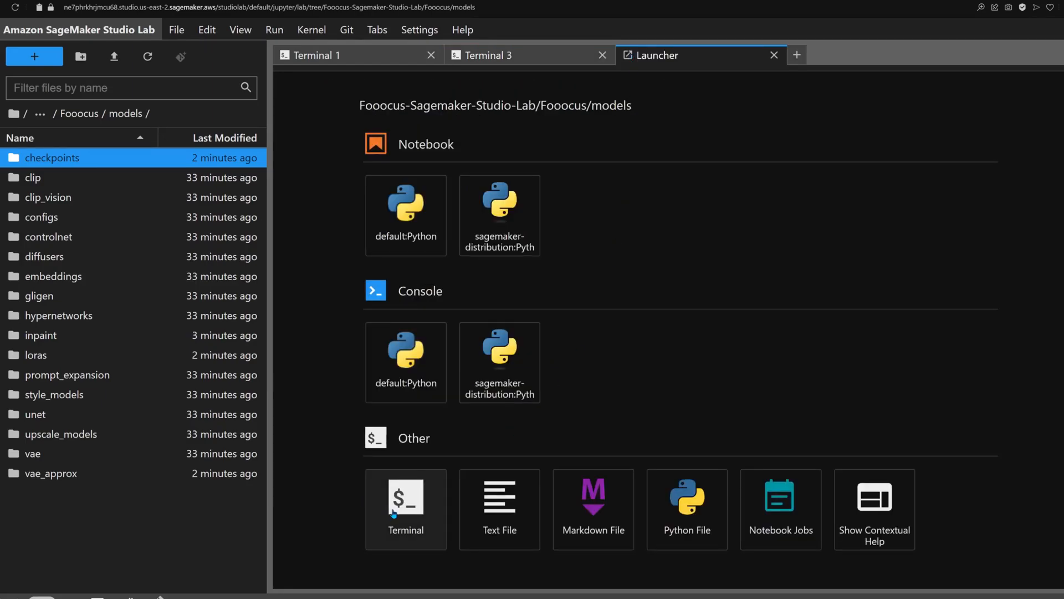
click(405, 495)
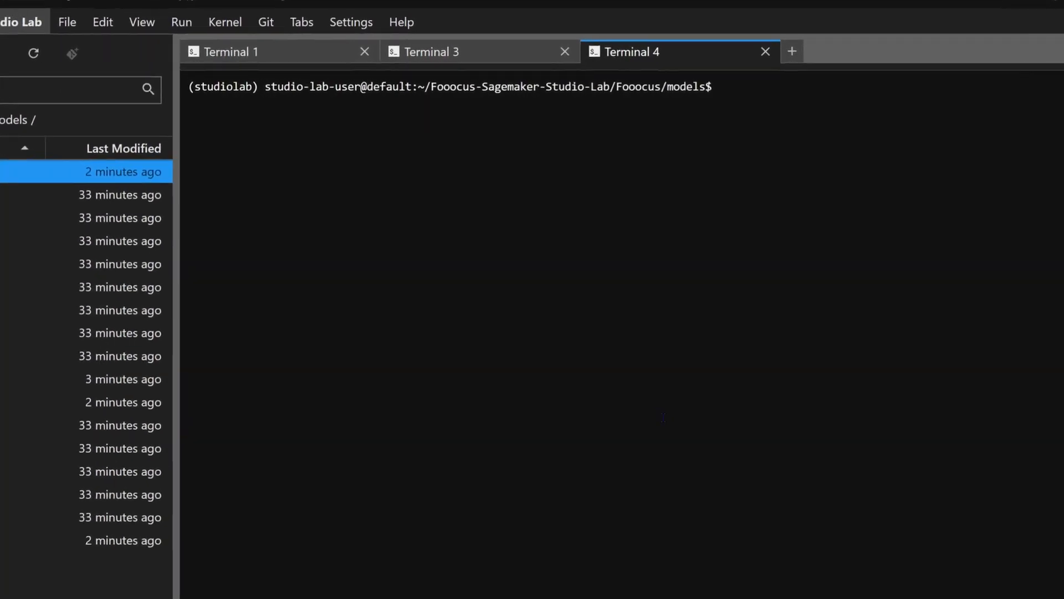
Step: Download the custom checkpoint as zavy.safetensors into the checkpoints folder with wget
text(cd checkpoints)
text(wget -)
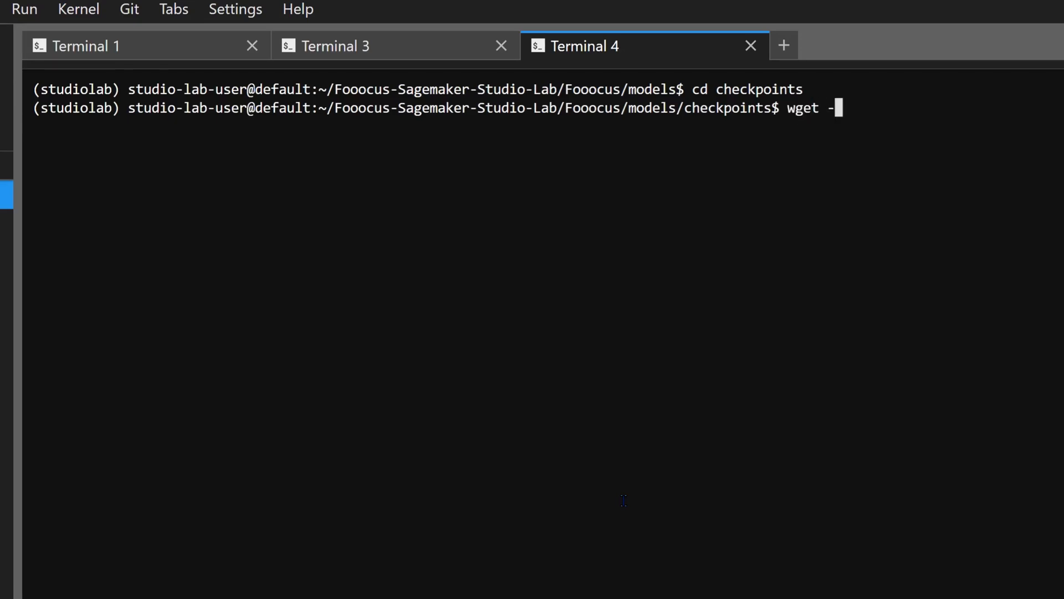
text(O zavy.)
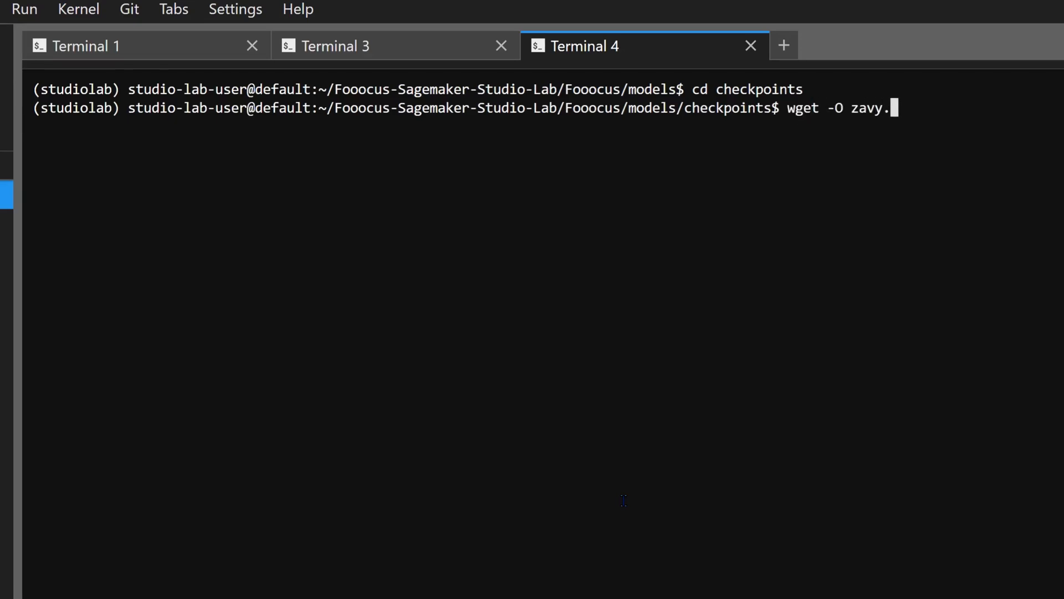
right_click(767, 132)
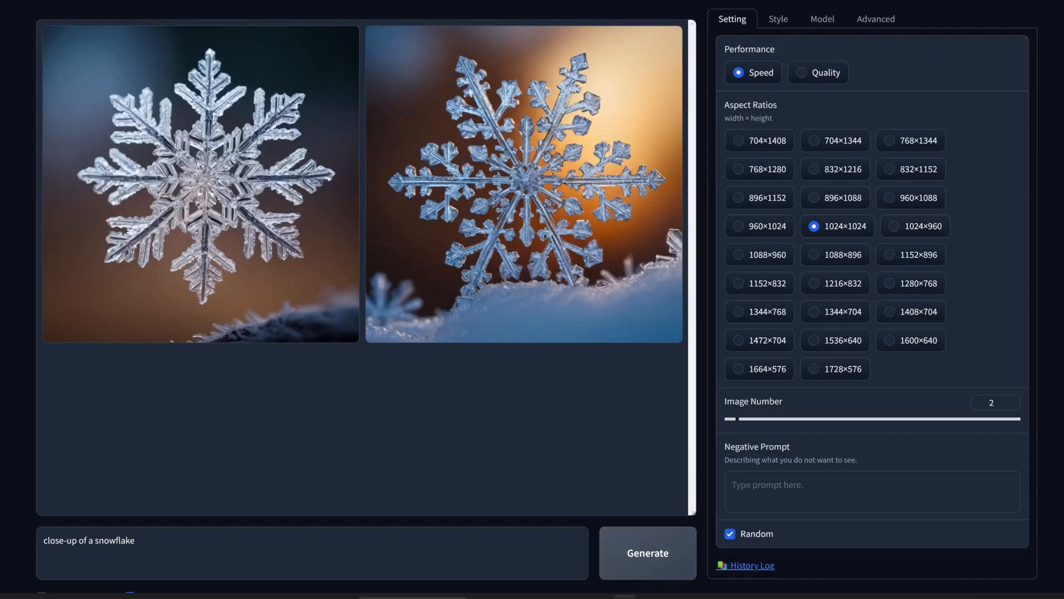
Step: Set SDXL LoRA 2 to ice.safetensors with weight 0.8
click(821, 19)
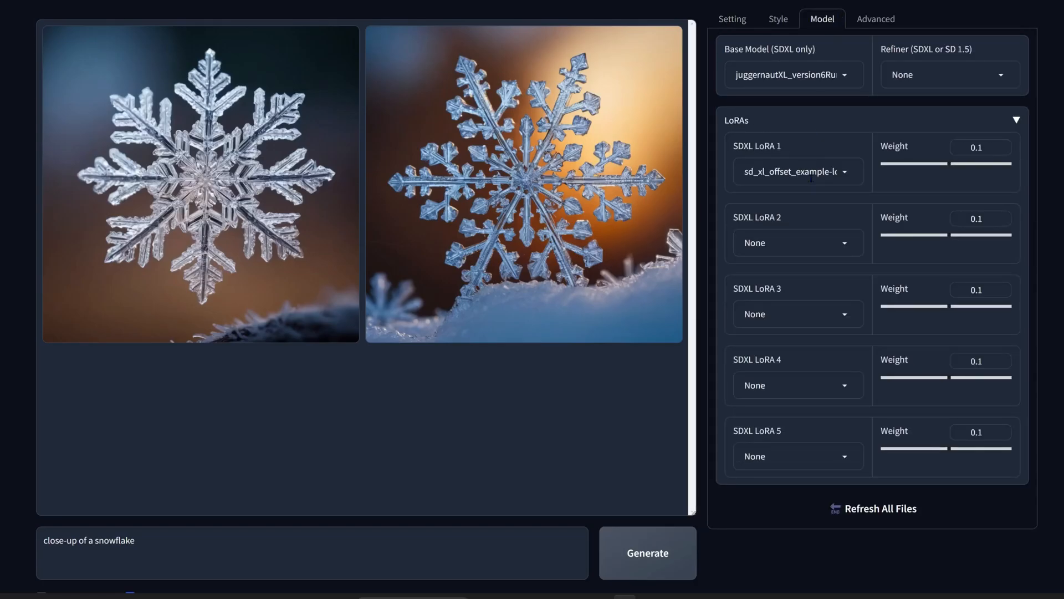
click(797, 243)
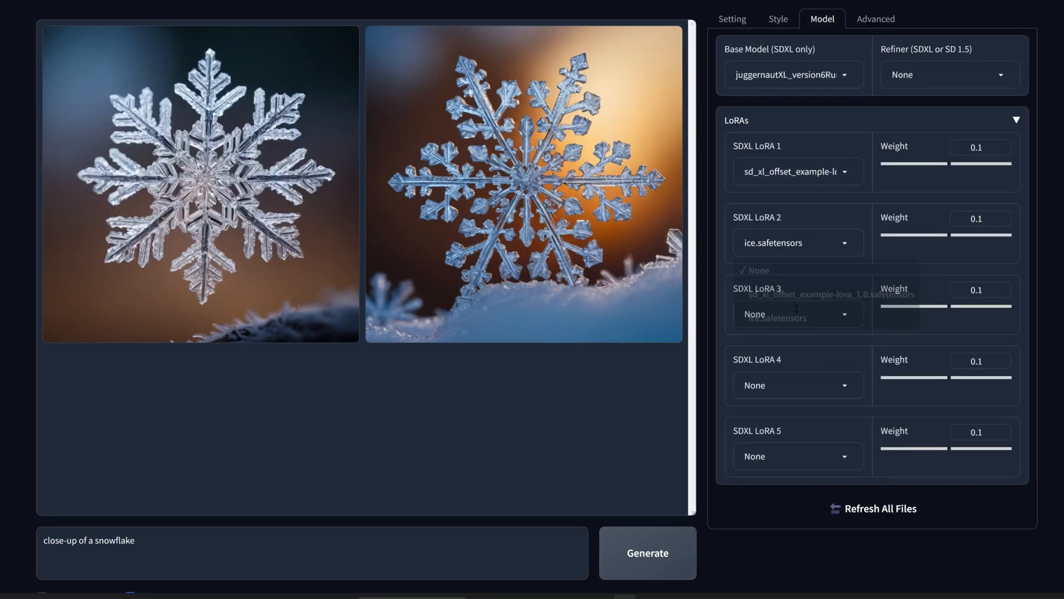
drag(909, 235, 950, 235)
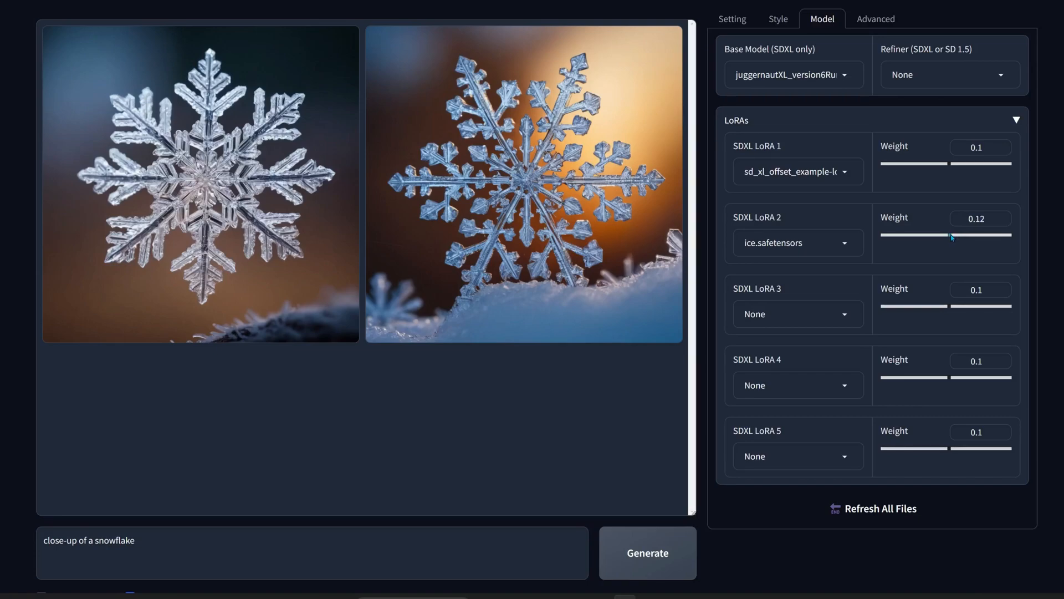
drag(950, 235, 1007, 235)
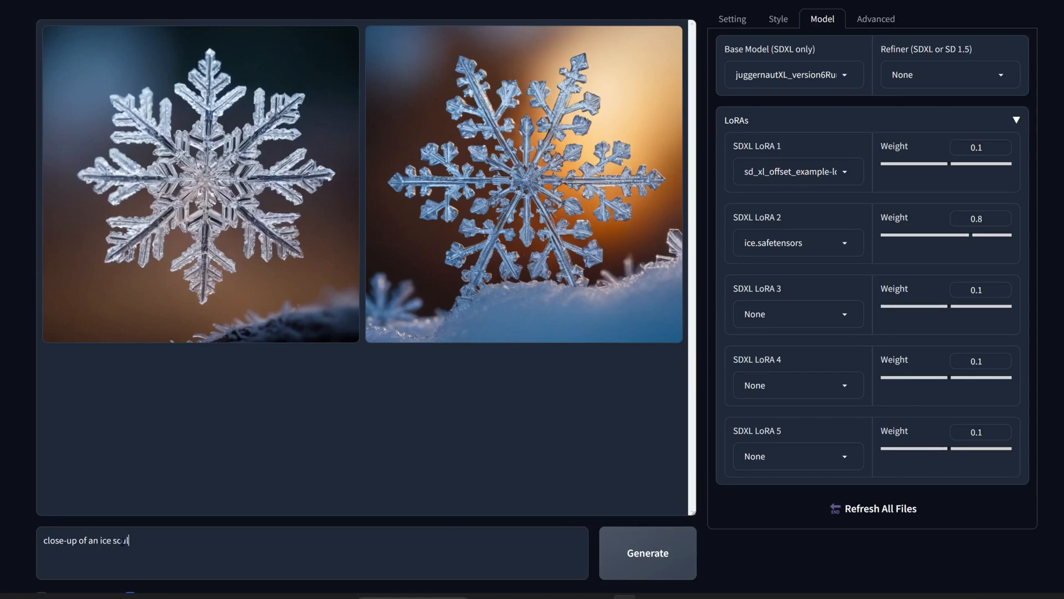
Step: Generate a close-up of an ice sculpture of a rose
text(ulpture of a rose)
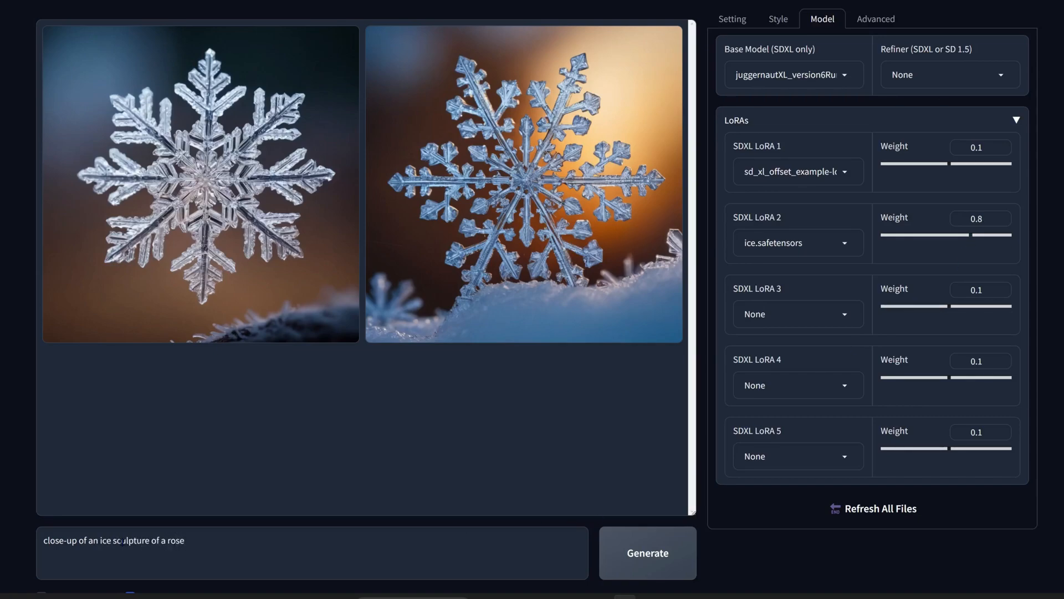
click(646, 552)
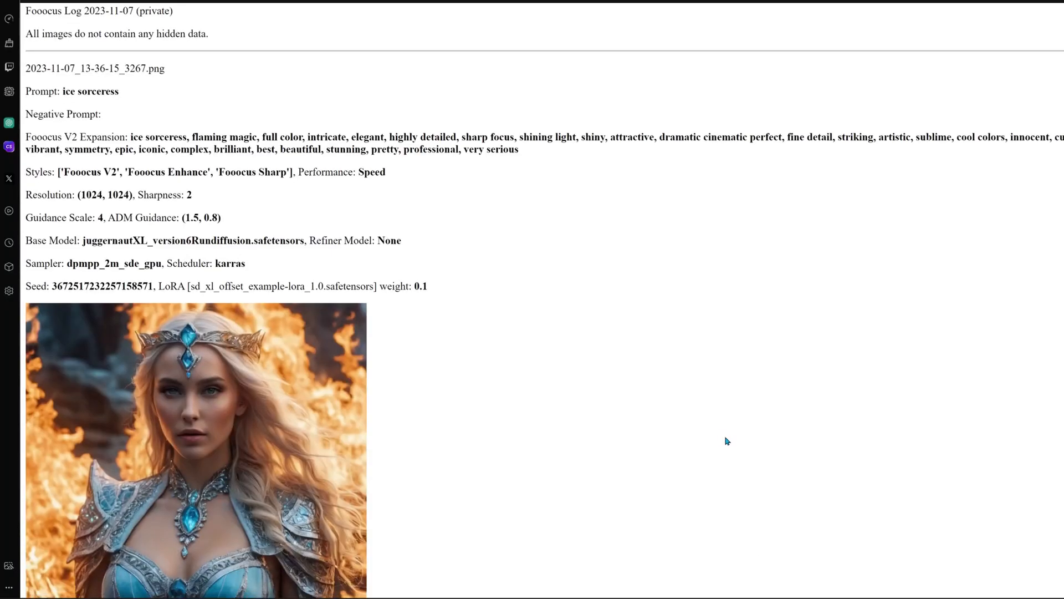
Step: Scroll through the history log of generated images and their settings
scroll(down, 3)
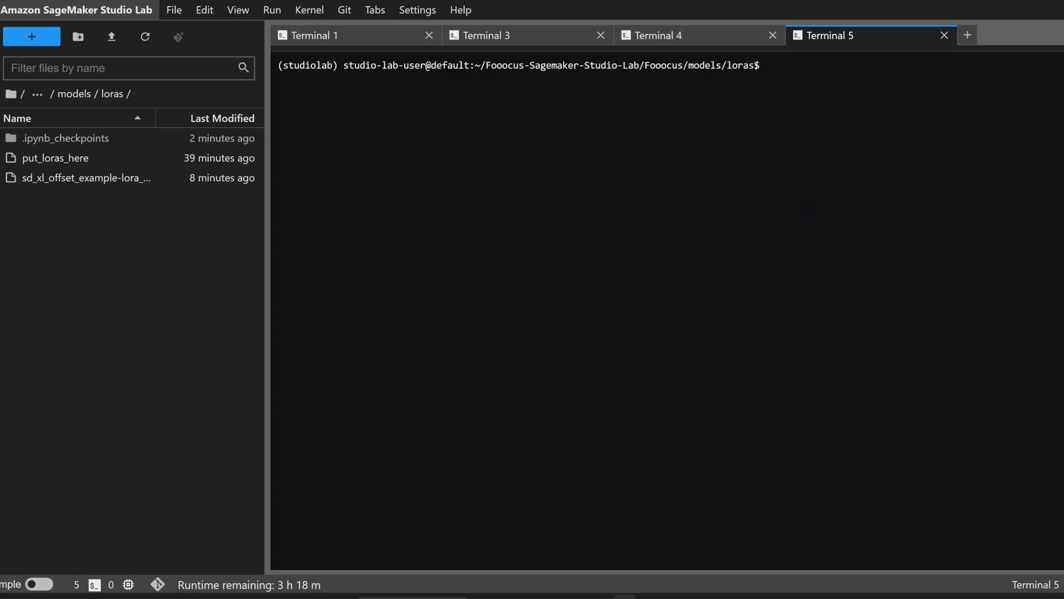
Step: Download the ice LoRA from Civitai model 177888 as ice.safetensors with wget
text(wget)
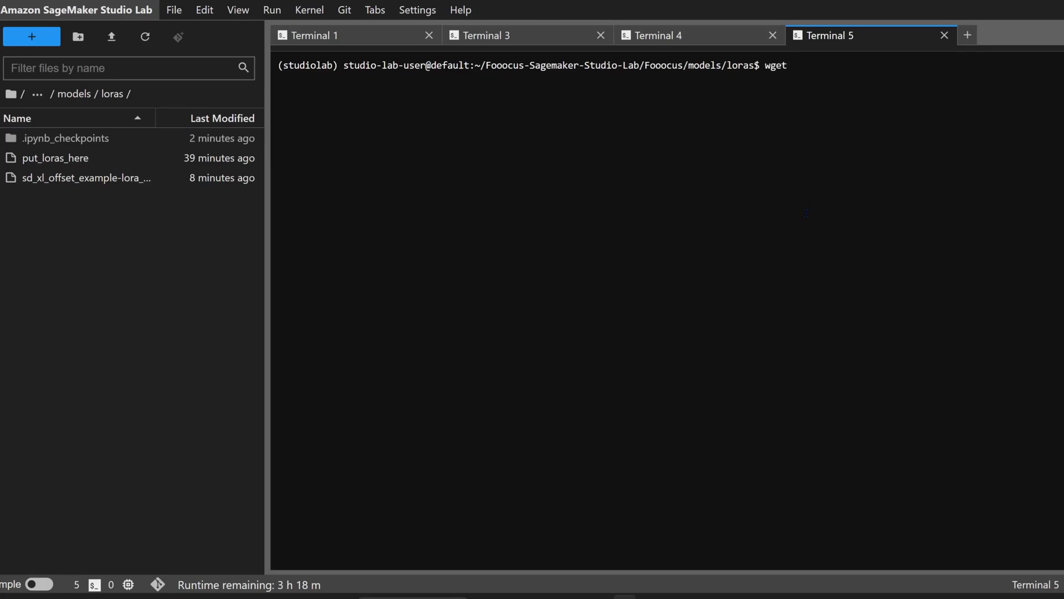
text(-O ice.safetensors)
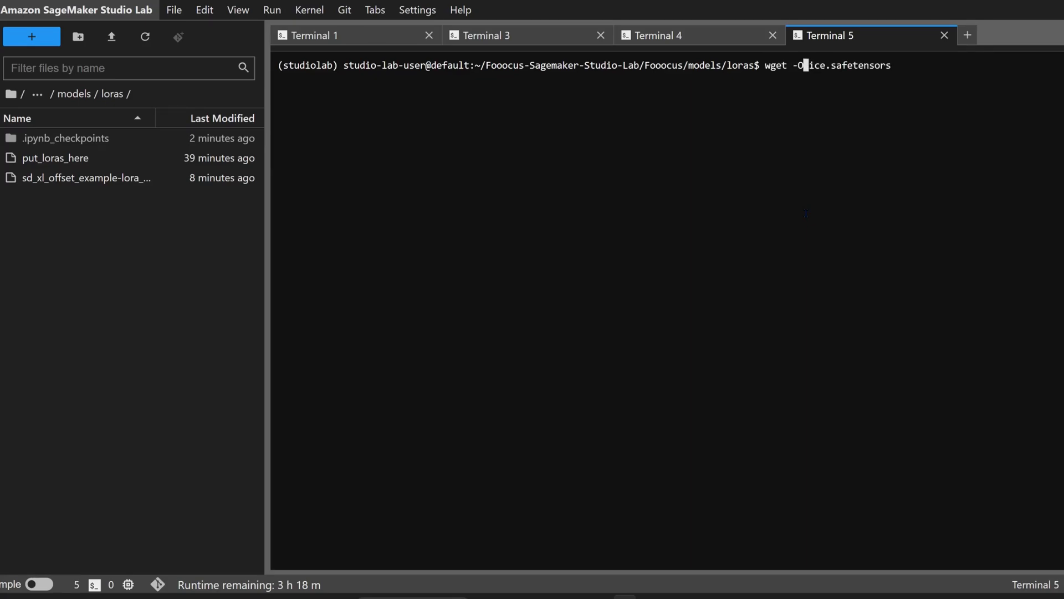
text(https://civitai.com/api/download/models/177888)
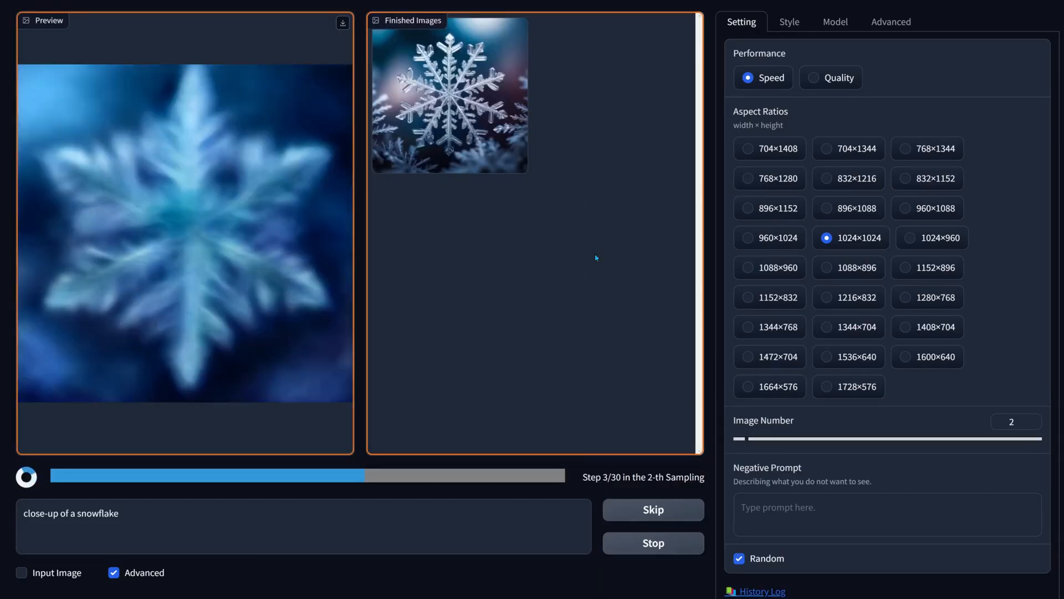
Step: Generate 'glass sculpture of a girl reading a book in a cyberpunk setting' with zavy checkpoint and ice LoRA
text(glass sculpture of a girl reading a book in a cyberpunk setting)
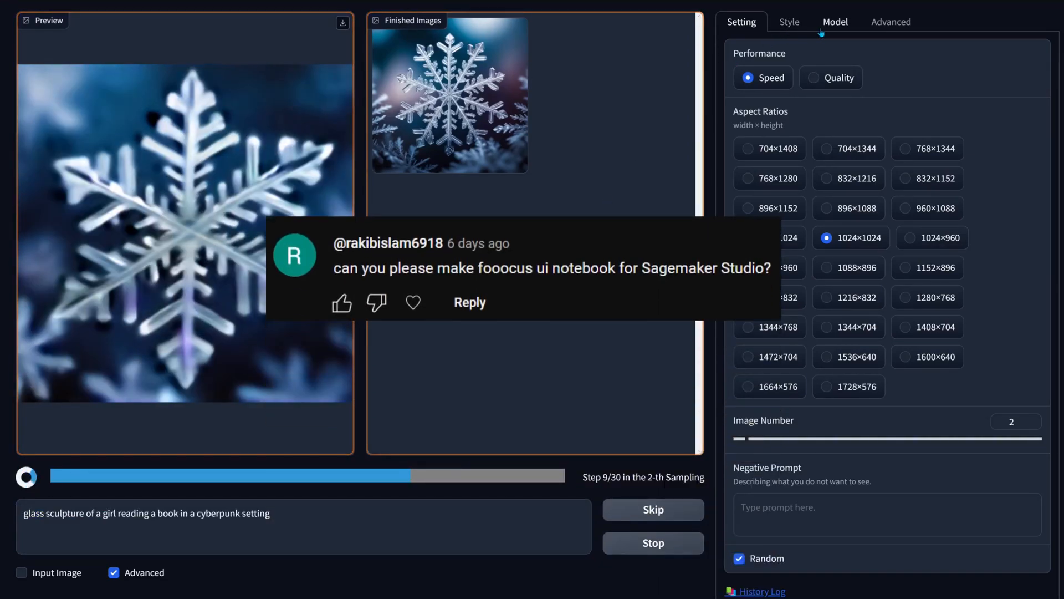
click(835, 21)
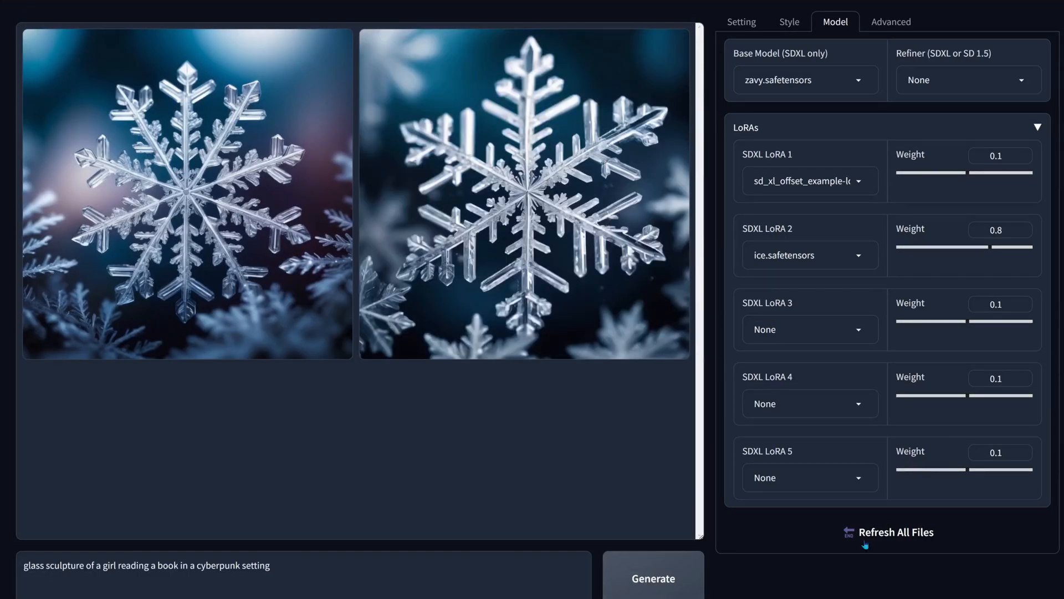
click(652, 579)
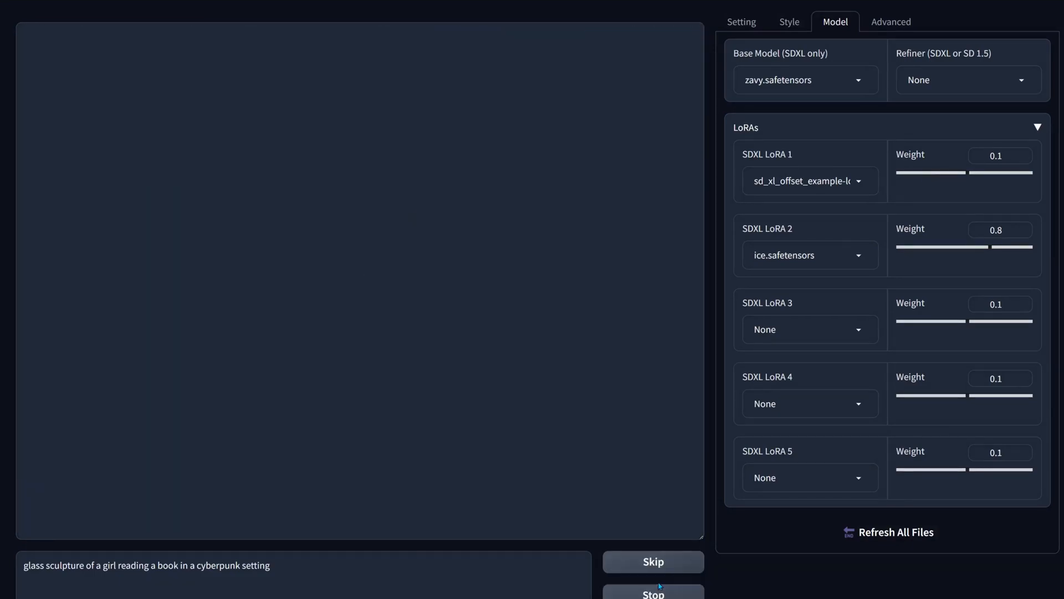